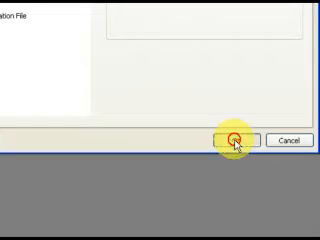
Step: Create a new blank Flash File document
click(237, 140)
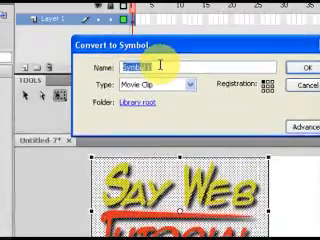
Step: Name the new movie clip symbol 'Logo'
text(Logo)
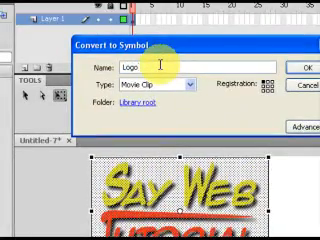